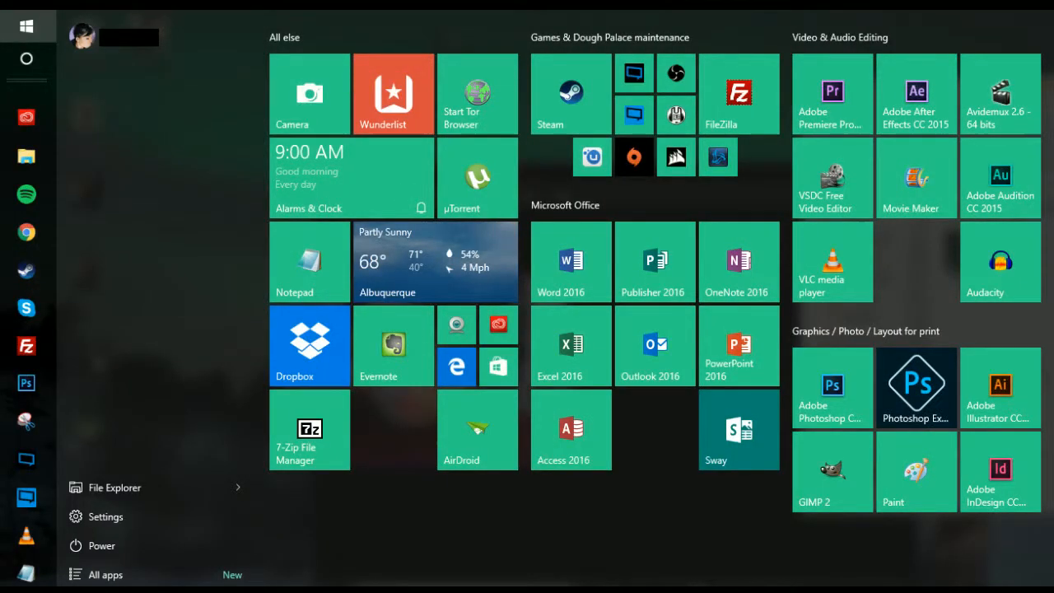
# Launch Adobe Photoshop CC 2015 from the Graphics / Photo / Layout for print tile group.
pyautogui.click(915, 387)
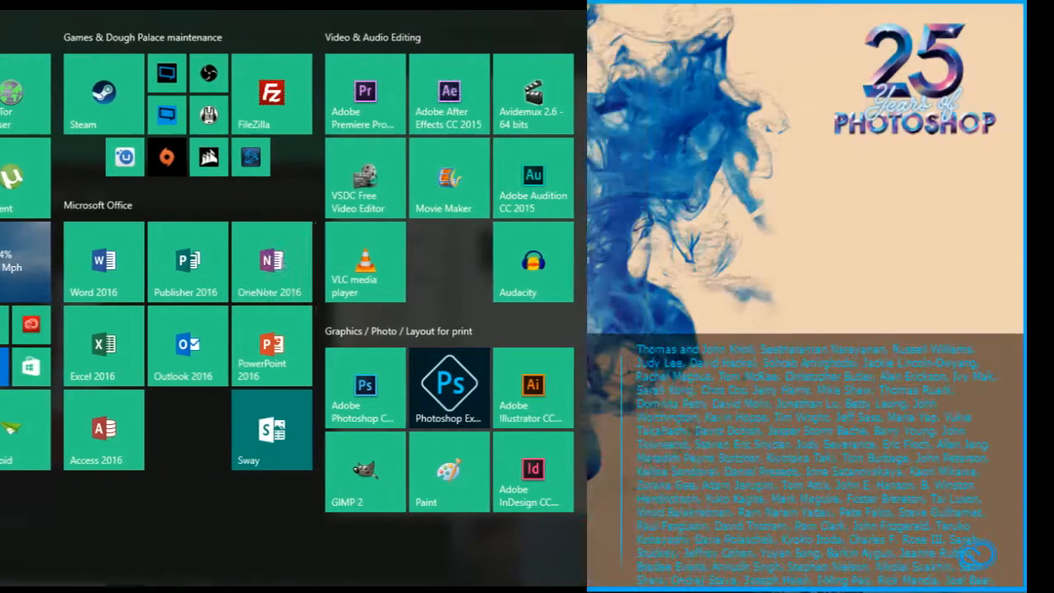
pyautogui.click(449, 387)
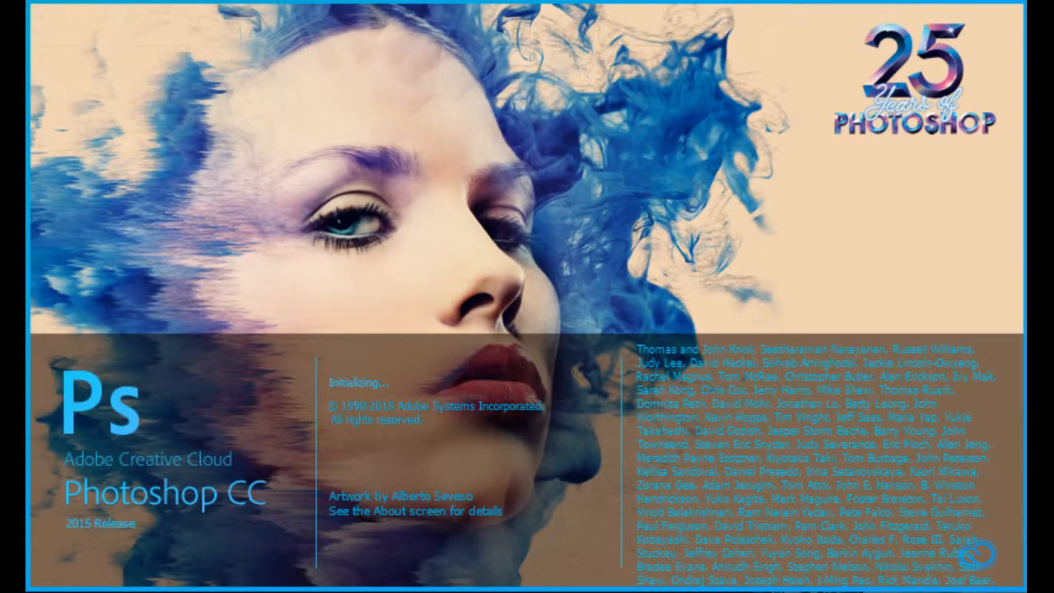